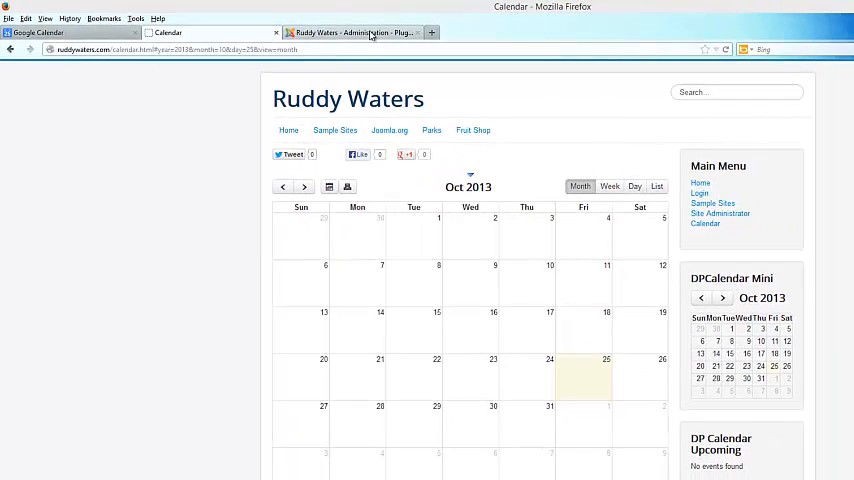
# Step: Bring up the administrator Plug-in Manager list filtered to the DPCalendar plugins
pyautogui.click(356, 32)
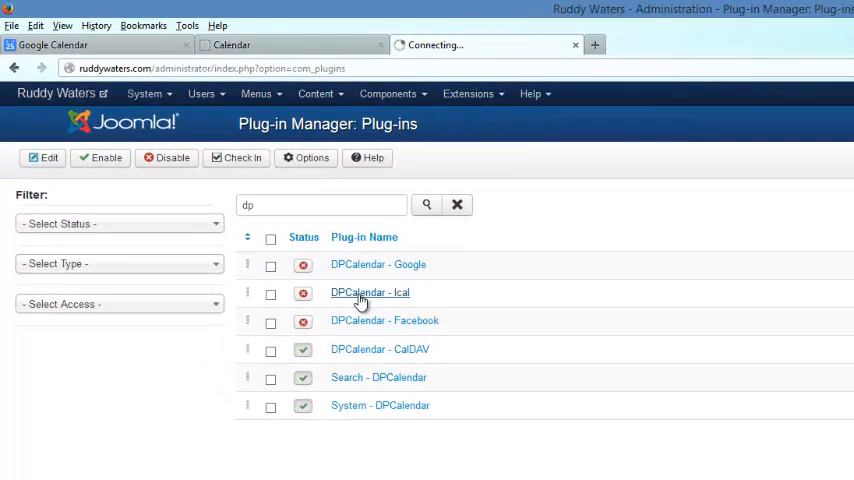
# Step: Enable the DPCalendar - Ical plugin from its settings page
pyautogui.click(368, 292)
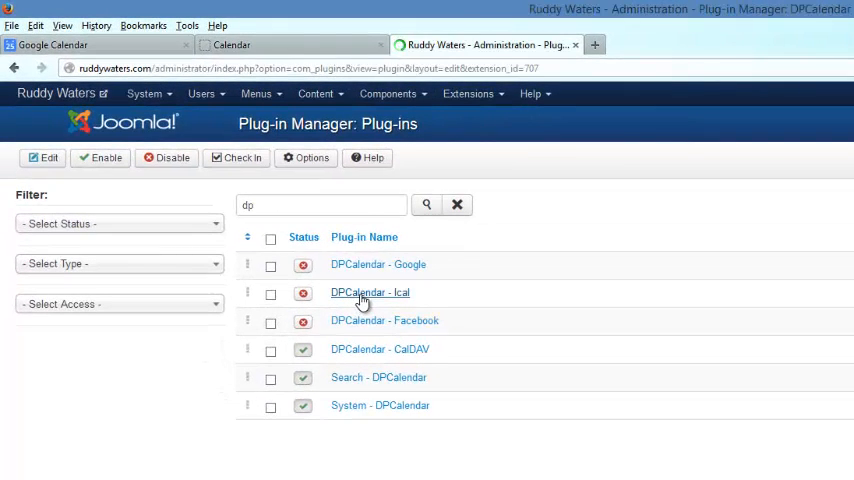
pyautogui.click(368, 292)
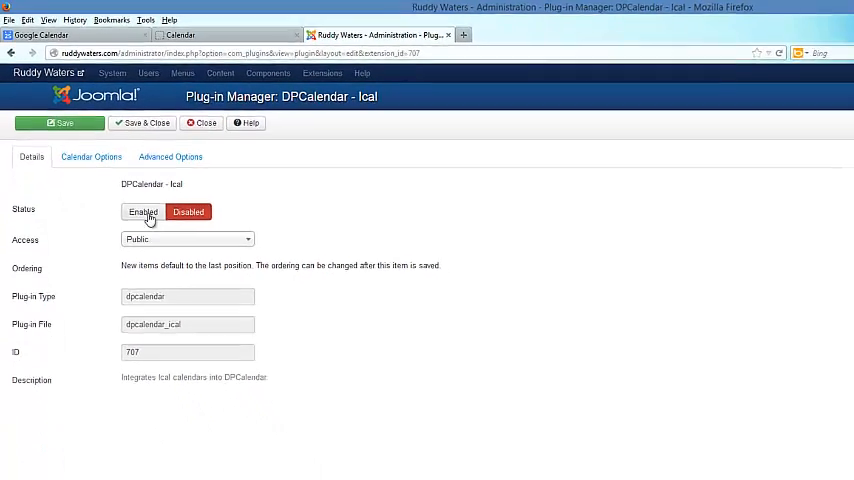
pyautogui.click(142, 212)
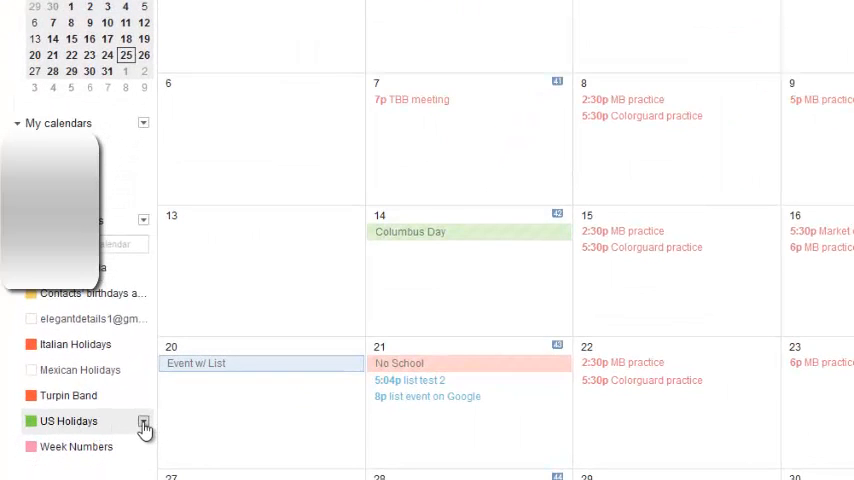
# Step: Reveal and select the US Holidays calendar's public iCal address in Google Calendar settings
pyautogui.click(140, 422)
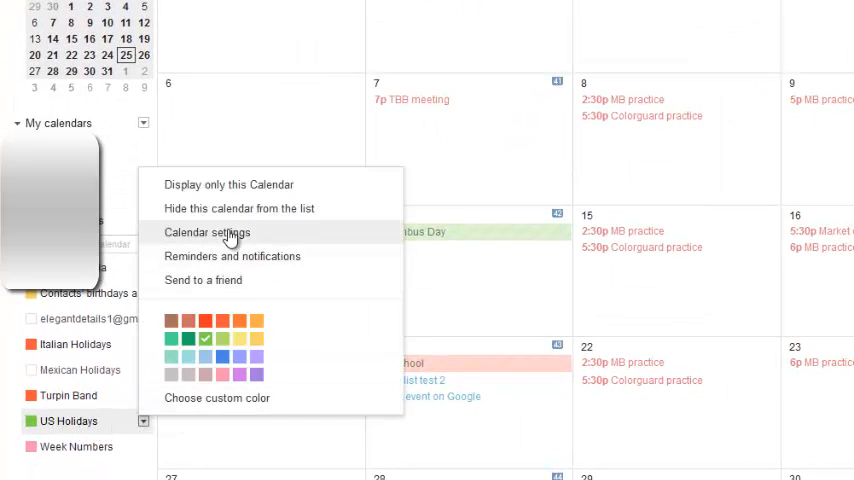
pyautogui.click(208, 232)
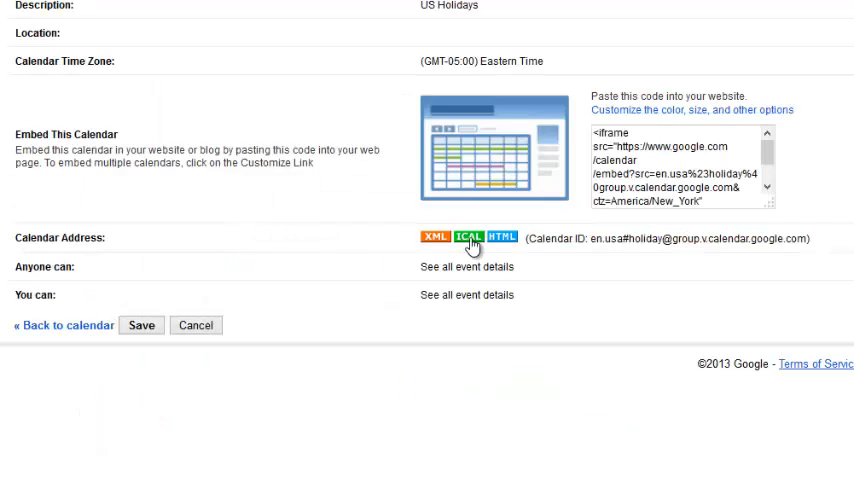
pyautogui.click(466, 236)
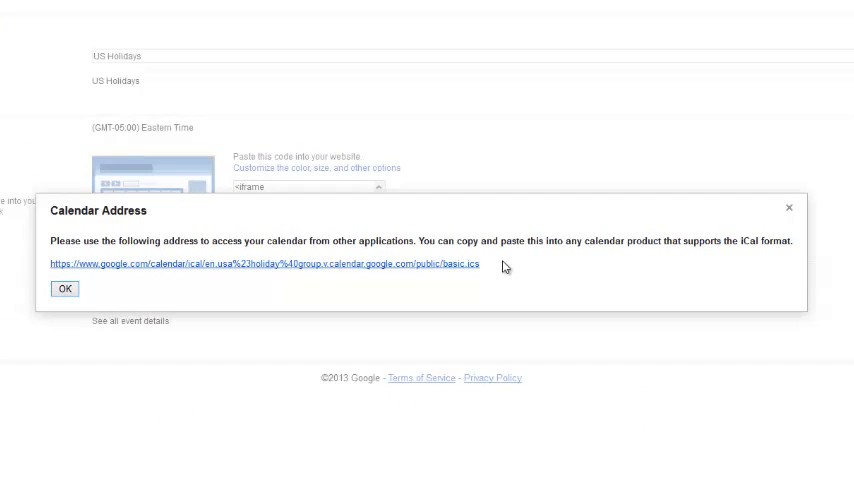
pyautogui.doubleClick(262, 264)
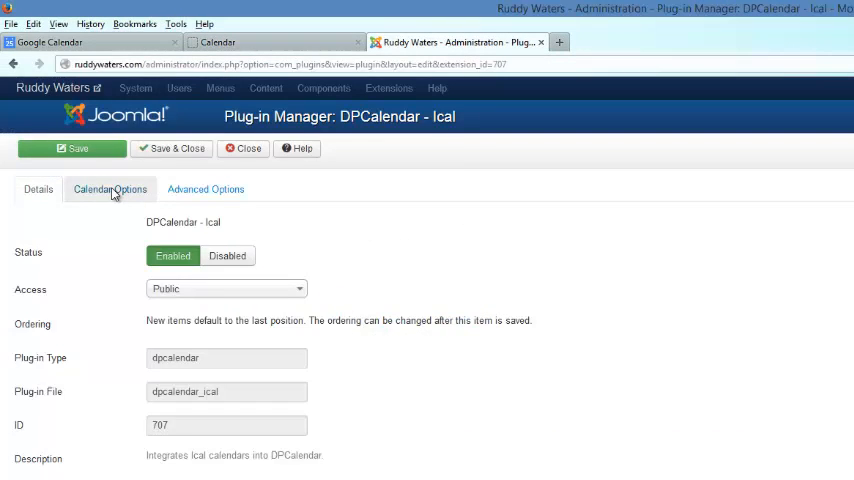
# Step: Set Calendar 1 to title Holiday Calendar, the Google .ics URL and description Holiday Google
pyautogui.click(110, 188)
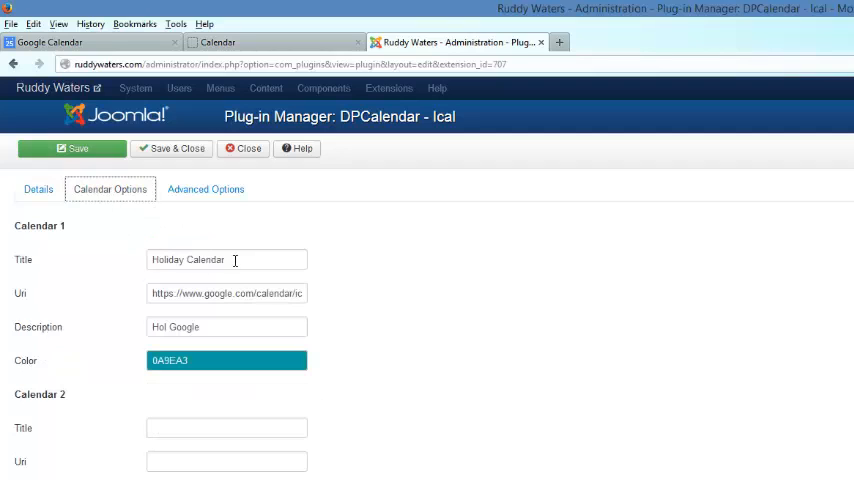
pyautogui.doubleClick(200, 260)
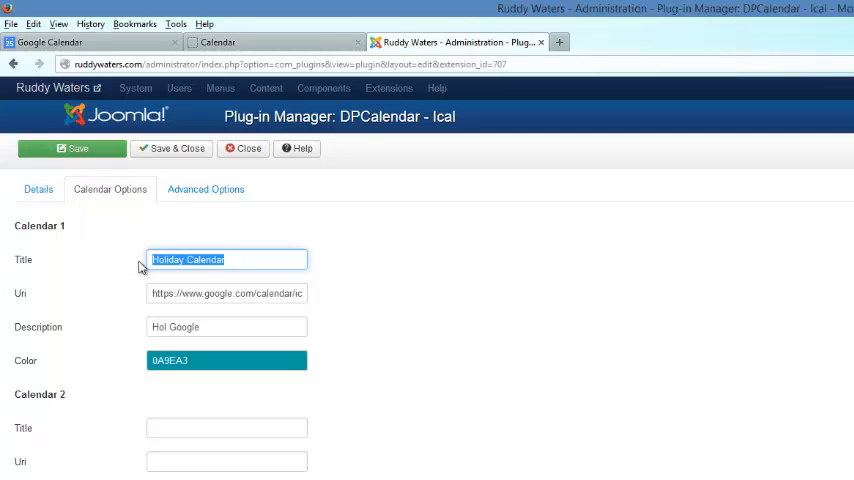
pyautogui.click(228, 292)
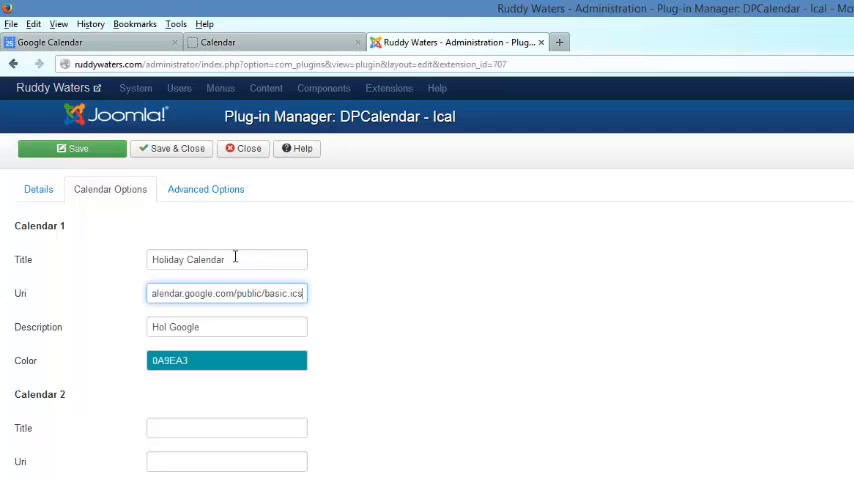
pyautogui.click(226, 326)
pyautogui.write('iday')
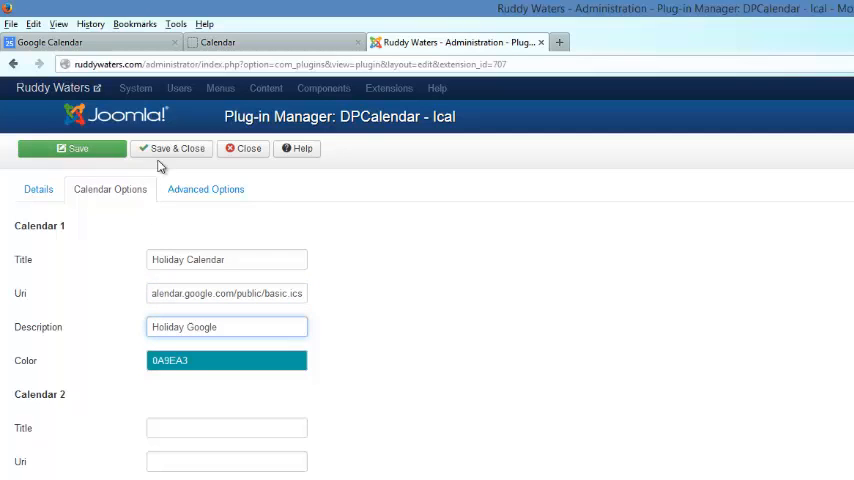
pyautogui.moveTo(172, 150)
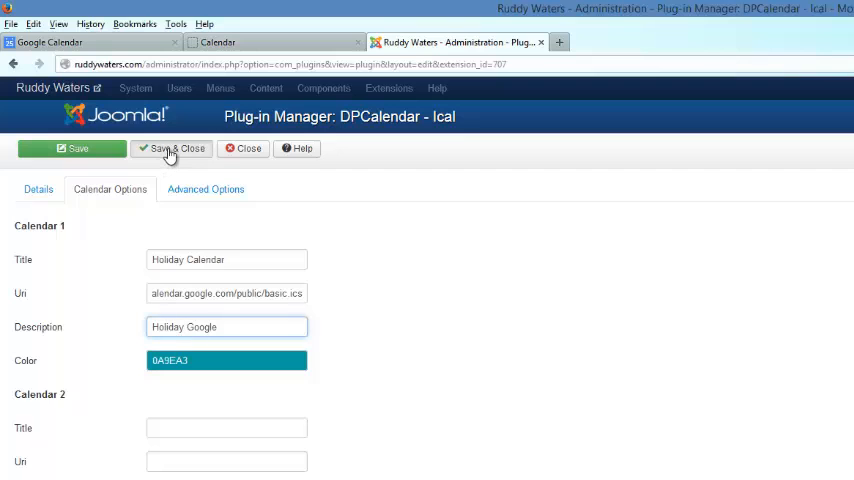
# Step: Save and close the iCal plugin settings
pyautogui.click(172, 148)
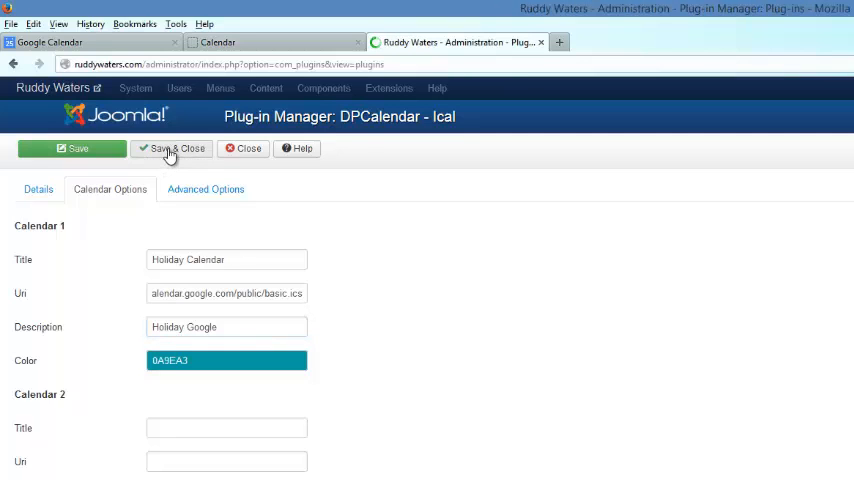
pyautogui.click(172, 148)
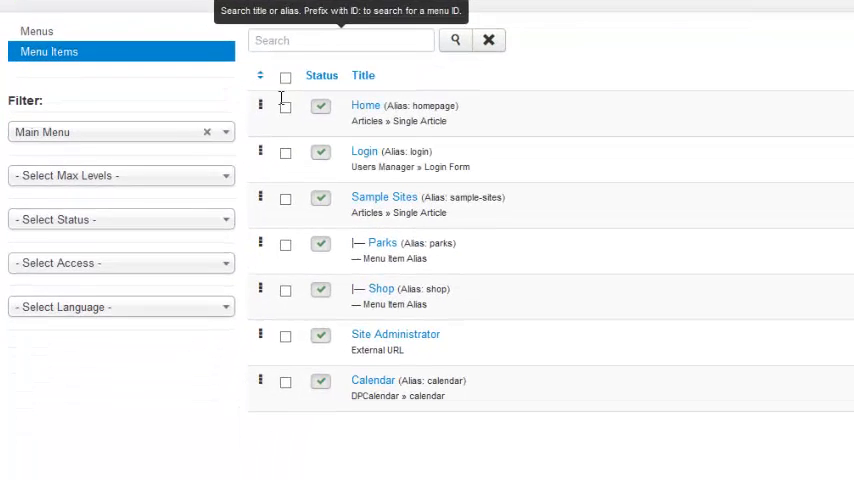
# Step: Edit the Main Menu's Calendar item and show its calendar selection options
pyautogui.scroll(-3)
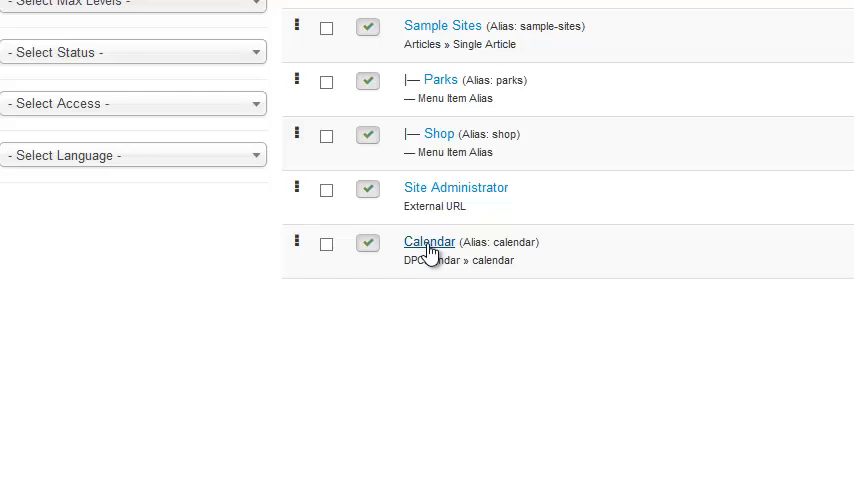
pyautogui.click(428, 242)
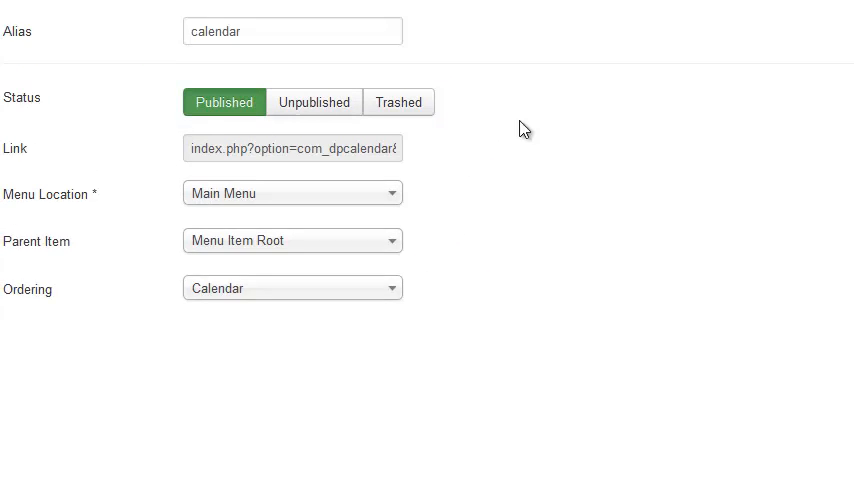
pyautogui.click(152, 152)
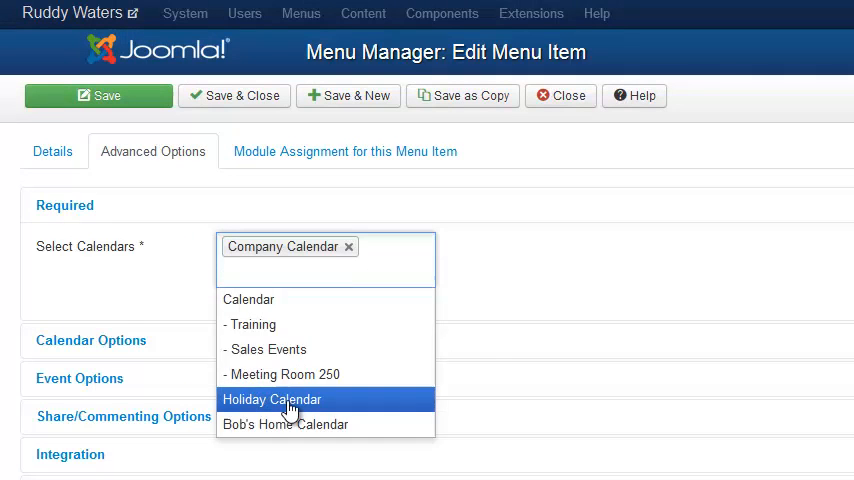
# Step: Select Holiday Calendar alongside Company Calendar for the menu item and save it
pyautogui.click(272, 400)
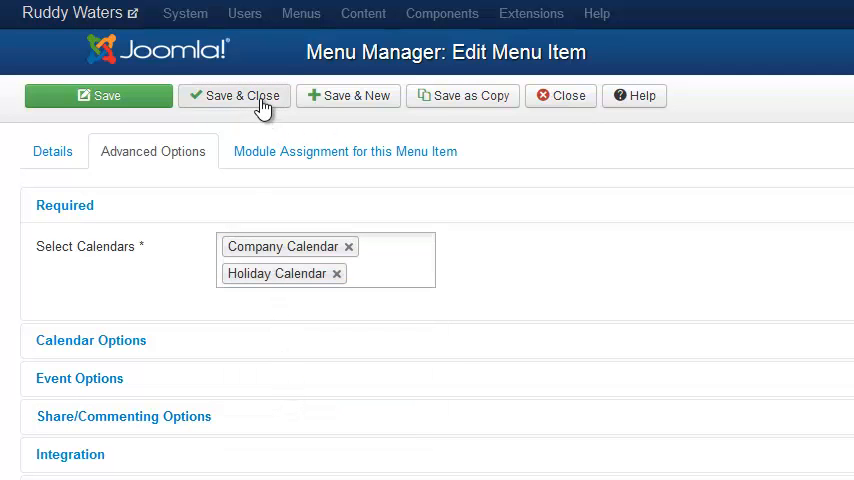
pyautogui.click(234, 96)
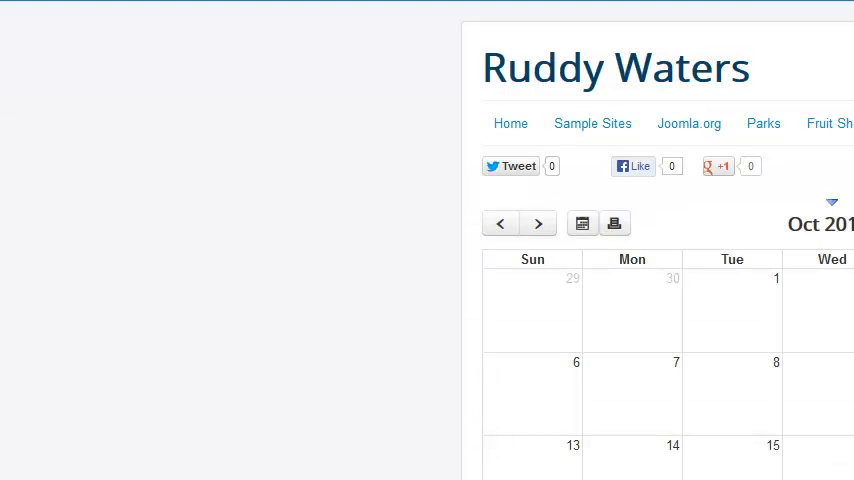